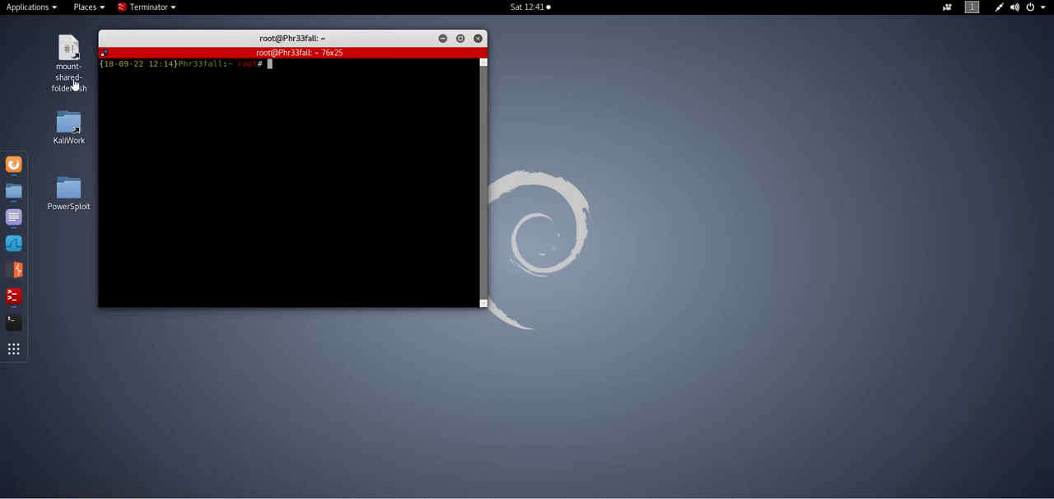
mouse_move(13, 165)
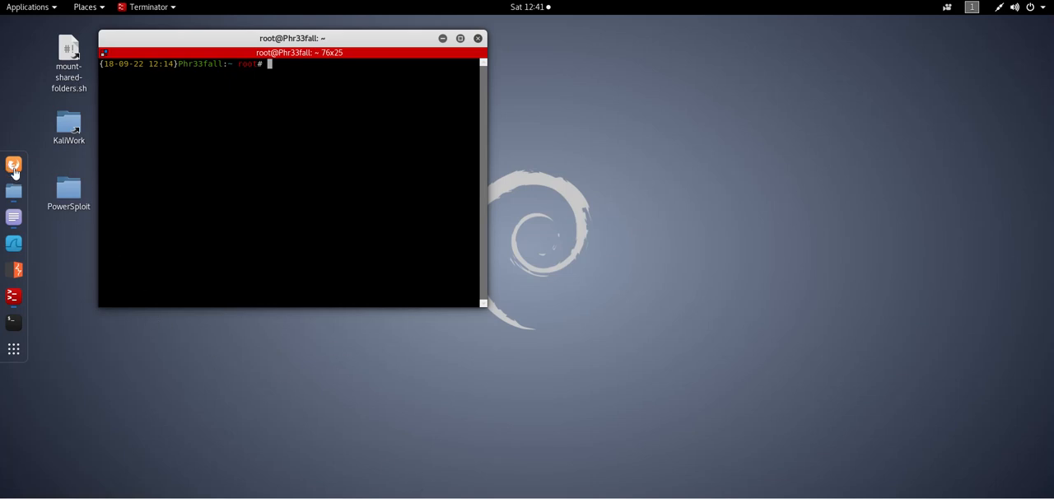
- Switch to Firefox showing the Nessus DomainController scan's Vulnerabilities list
left_click(13, 165)
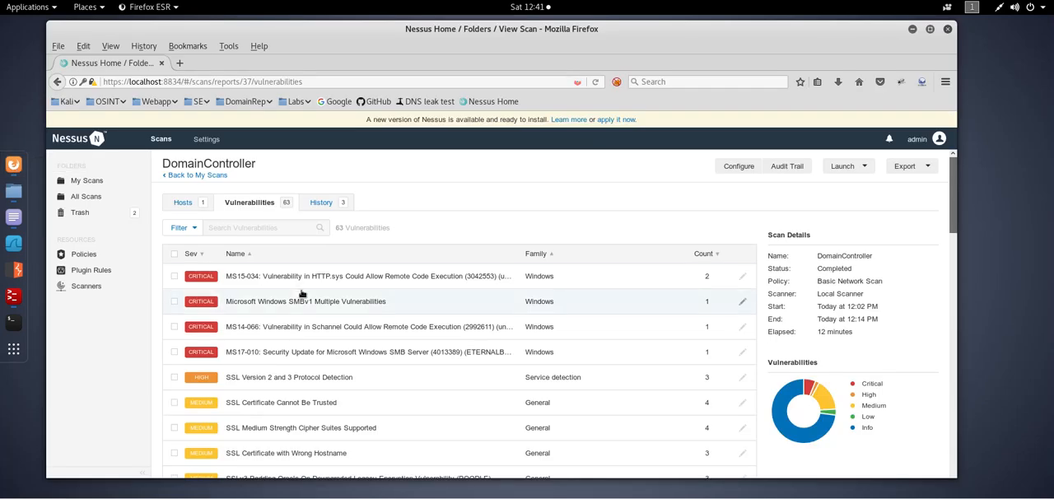
mouse_move(302, 276)
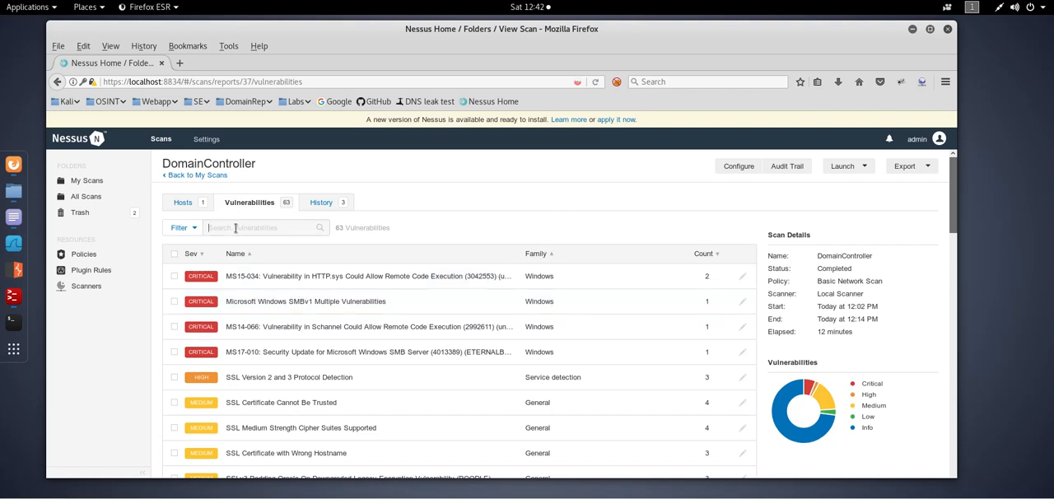
- Filter the vulnerability list with 'term' to show the five Terminal Services findings
type("term")
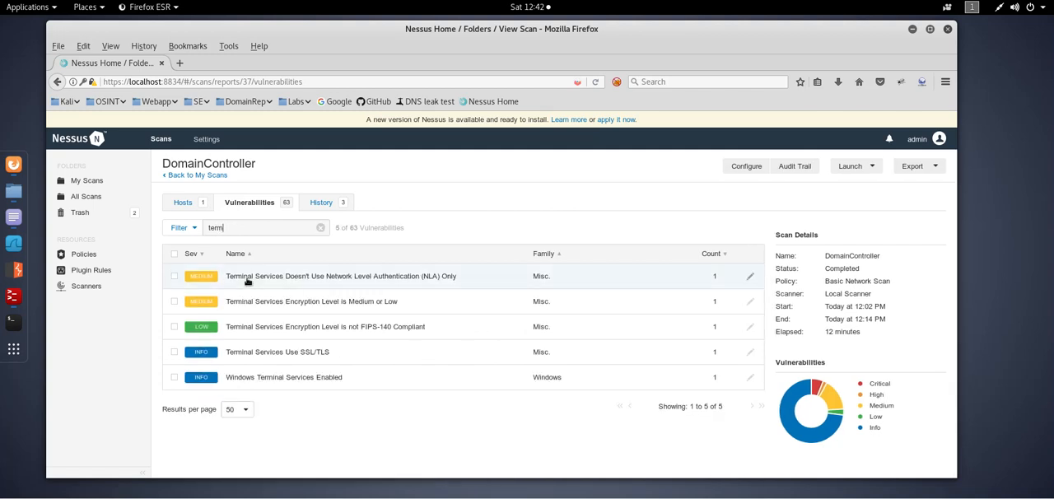
mouse_move(247, 284)
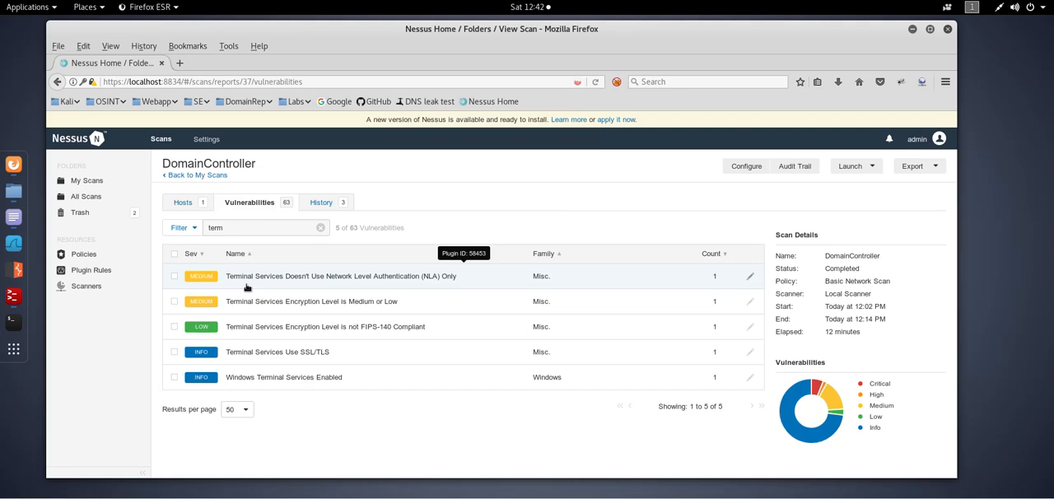
mouse_move(356, 287)
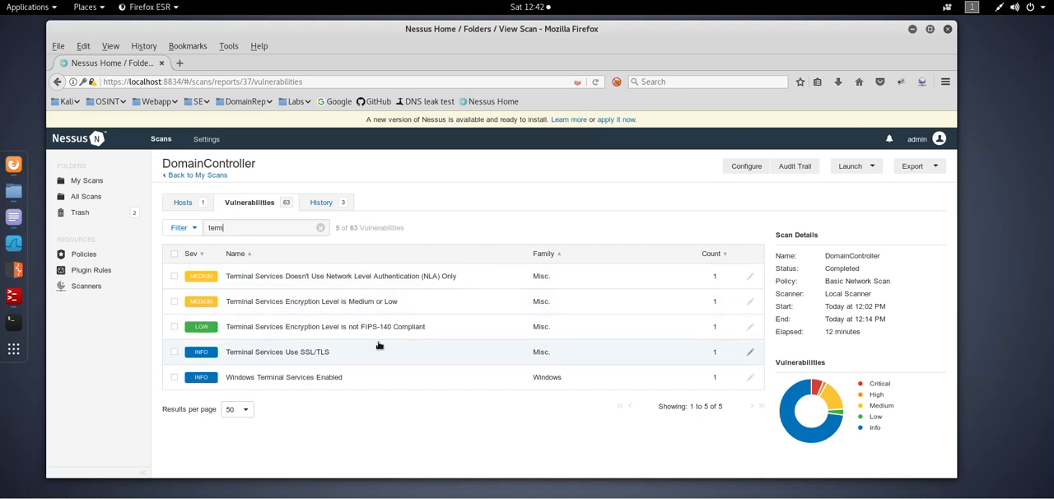
mouse_move(378, 336)
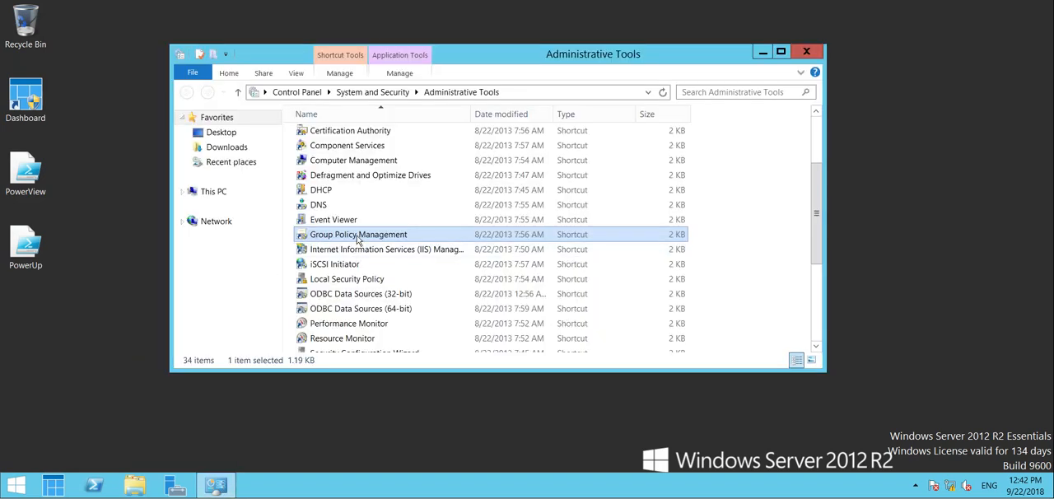
- Edit the Default Domain Policy and browse to Remote Desktop Session Host > Security settings
right_click(244, 191)
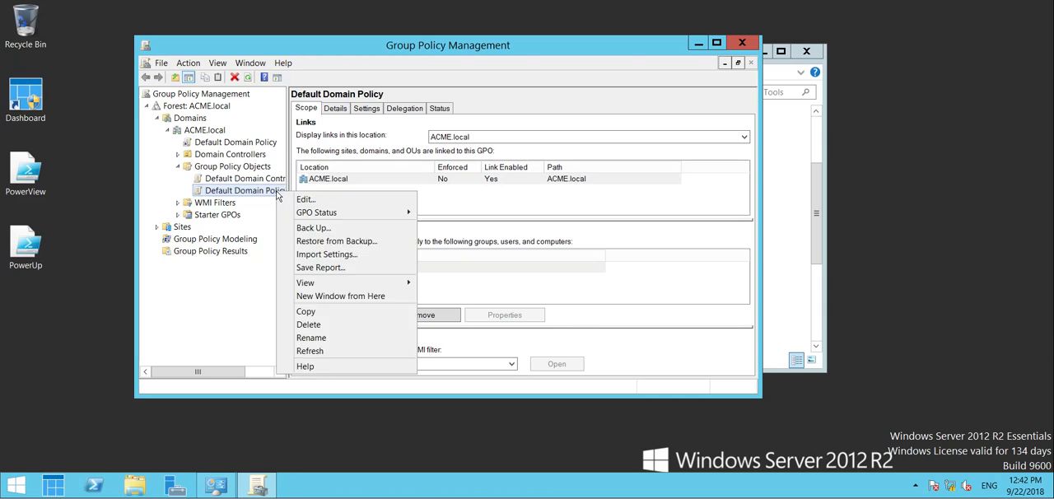
left_click(306, 199)
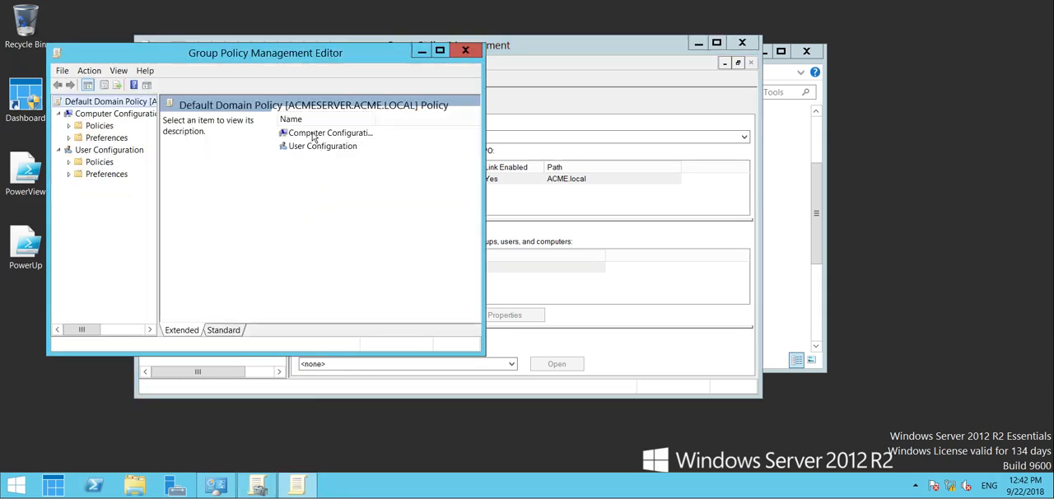
double_click(329, 132)
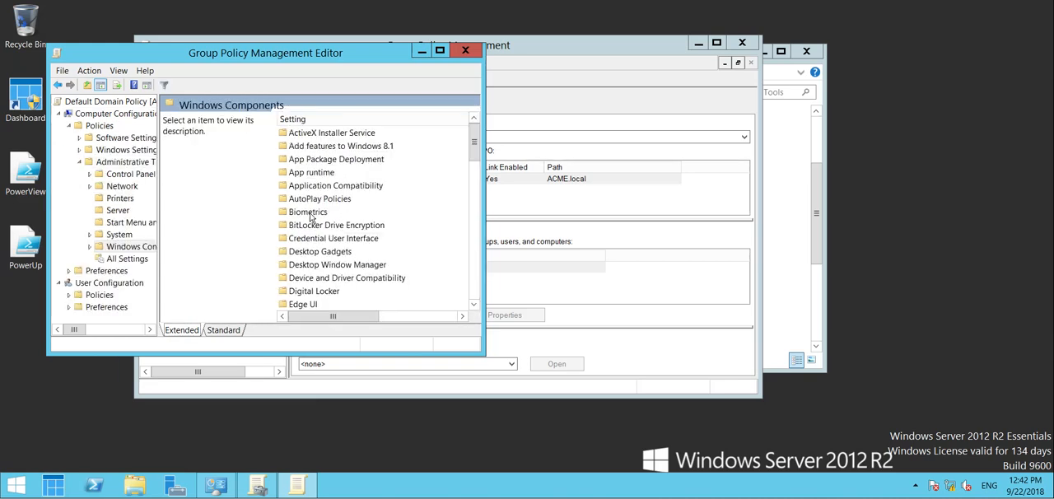
mouse_move(320, 239)
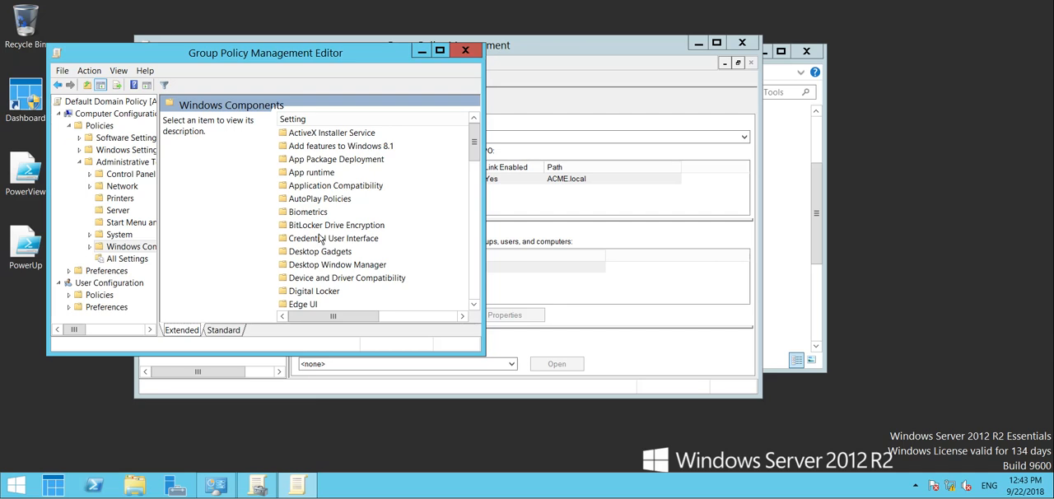
scroll("down", 3)
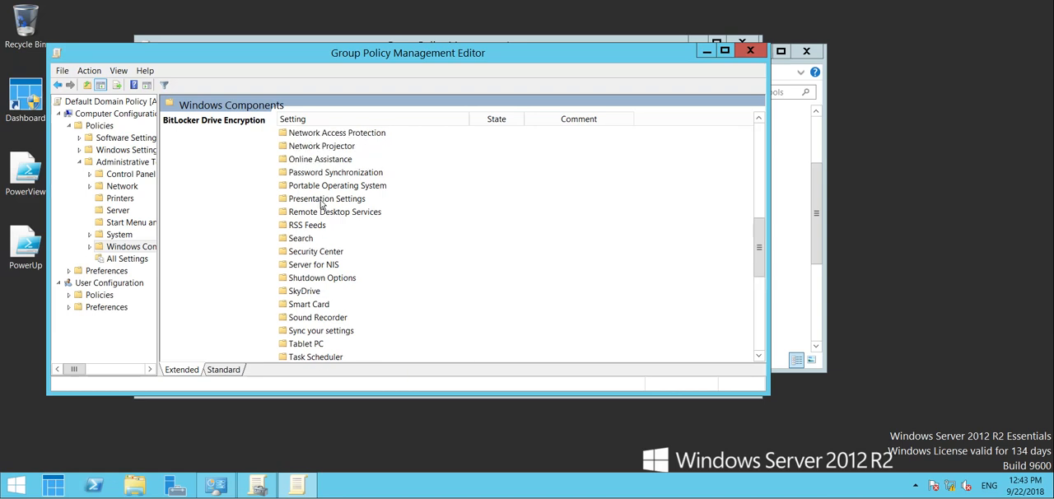
double_click(335, 210)
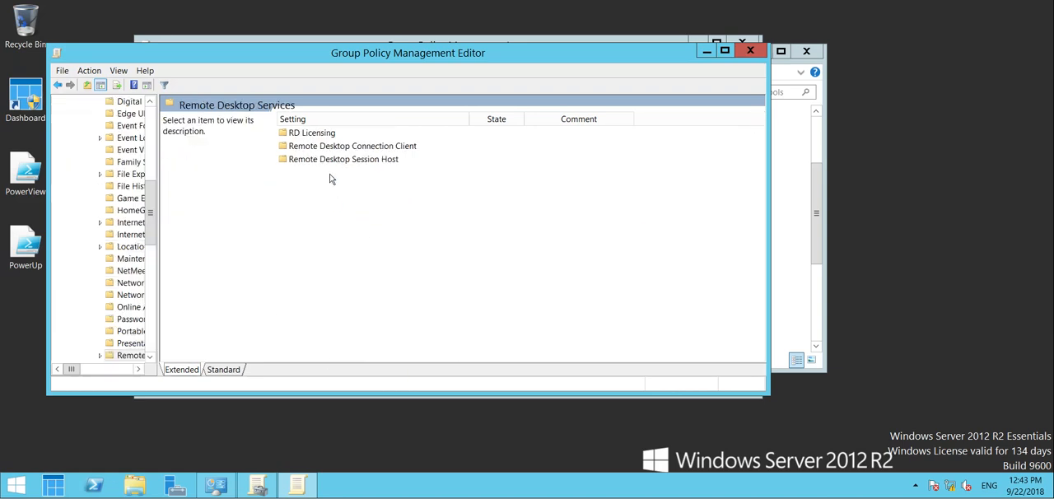
double_click(344, 160)
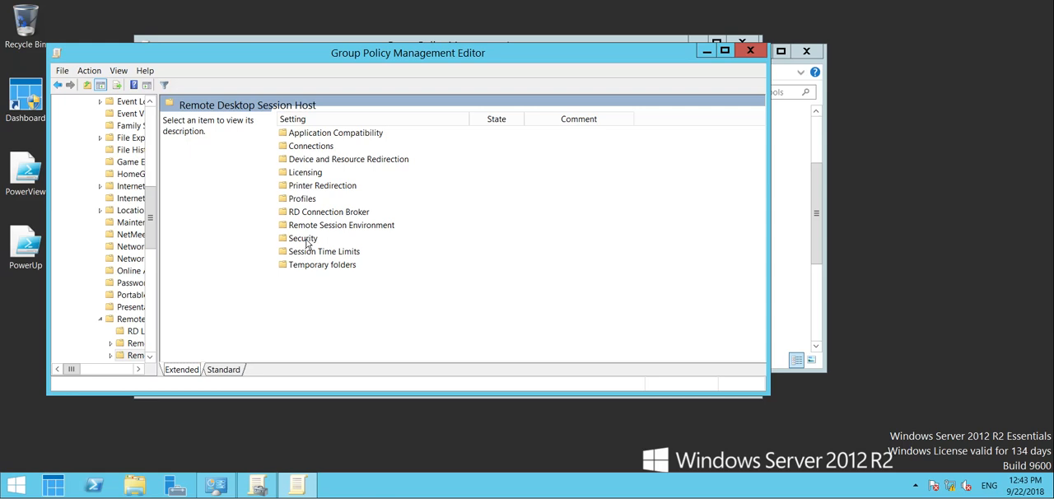
double_click(303, 238)
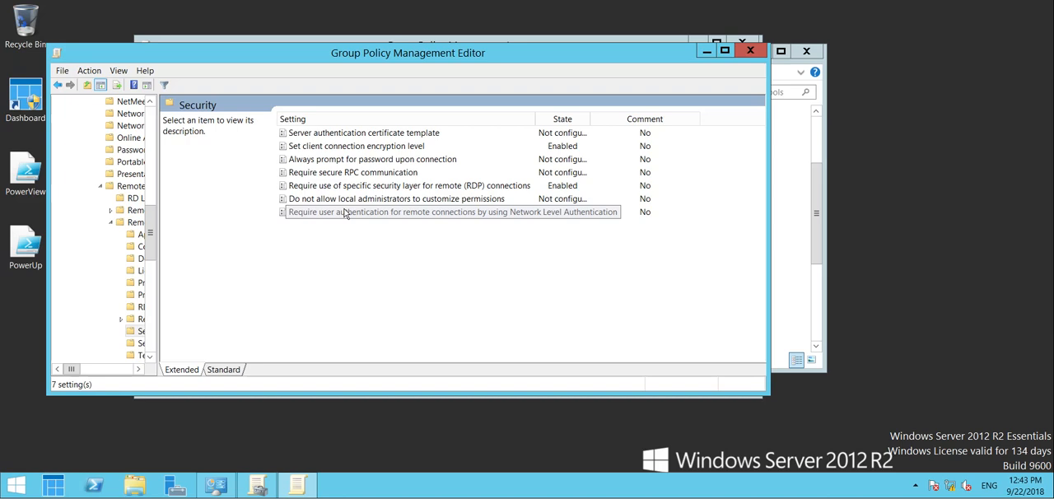
- Enable the Network Level Authentication requirement and review the client encryption level setting
double_click(451, 211)
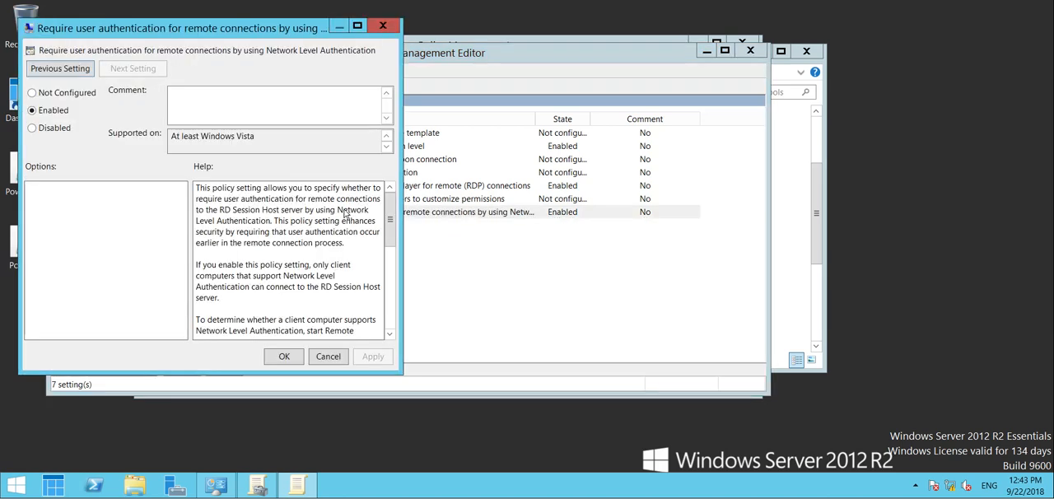
mouse_move(74, 112)
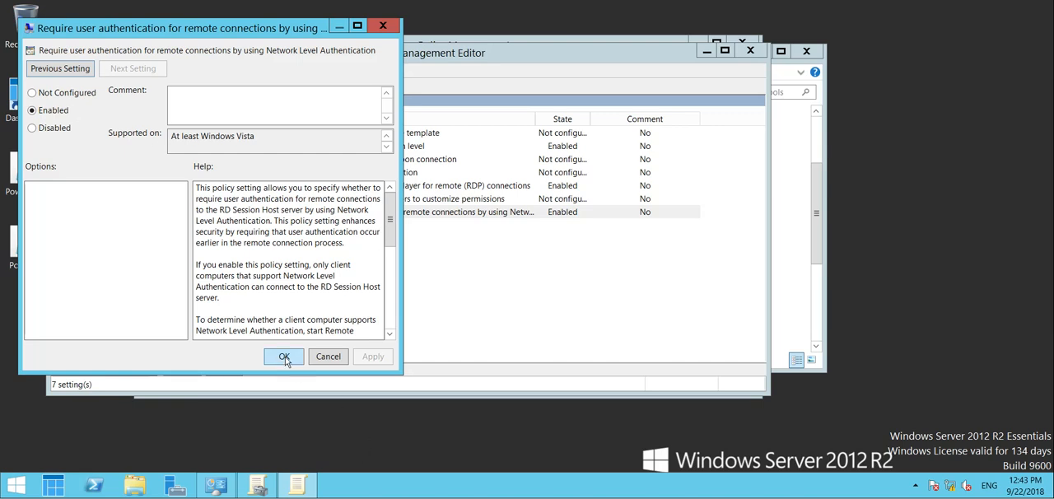
left_click(284, 355)
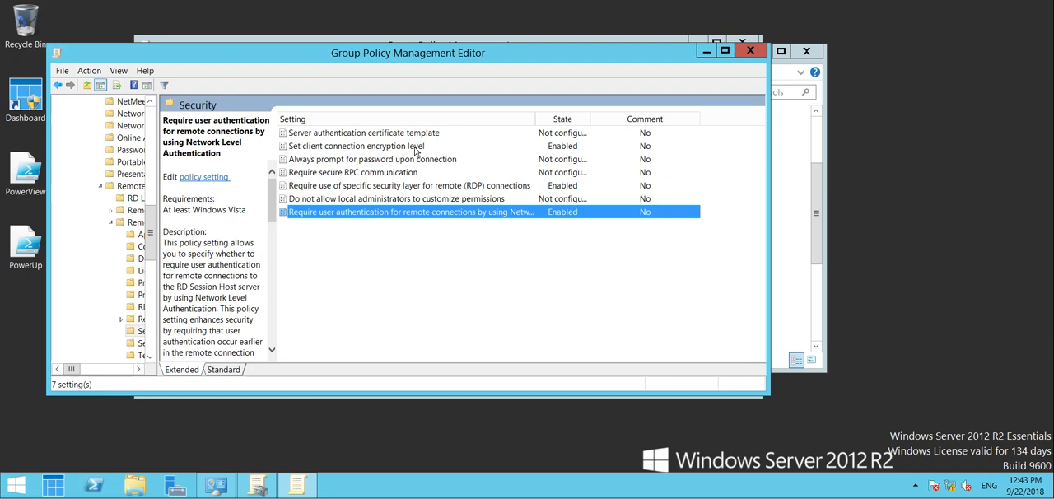
double_click(355, 145)
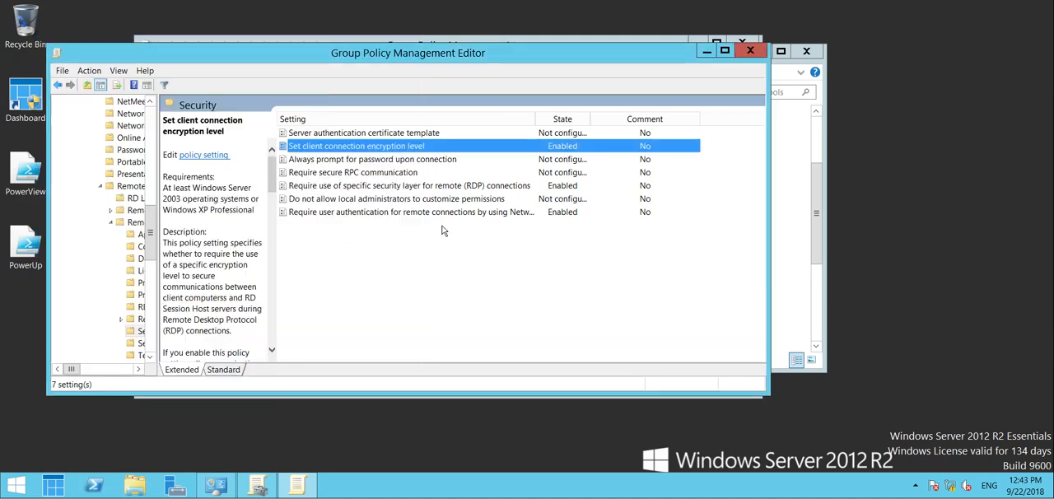
mouse_move(444, 214)
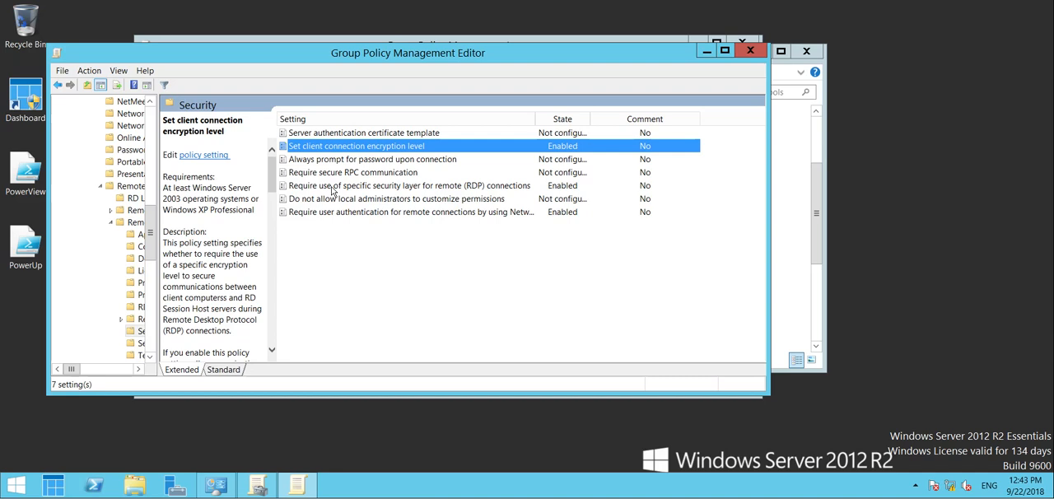
- Enable the RDP security-layer policy with Security Layer set to SSL (TLS 1.0)
double_click(407, 184)
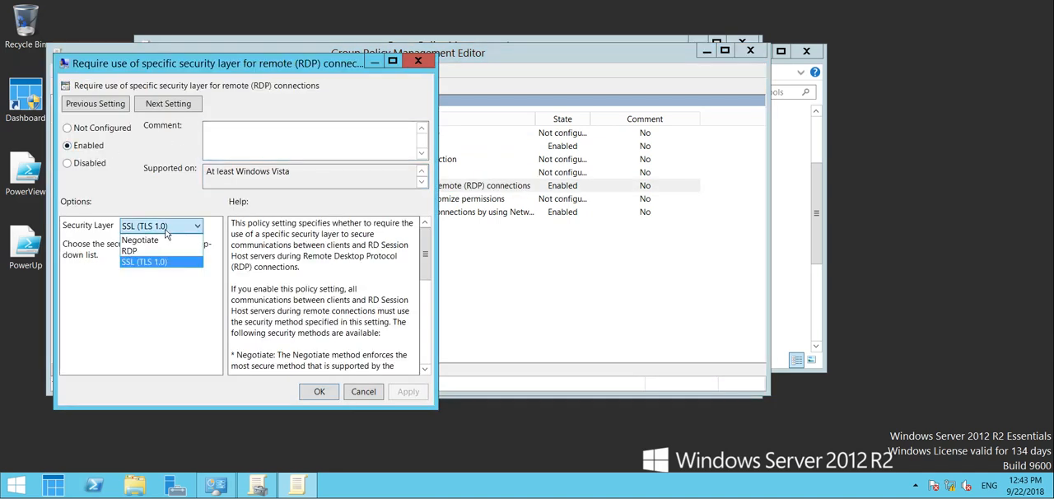
left_click(145, 262)
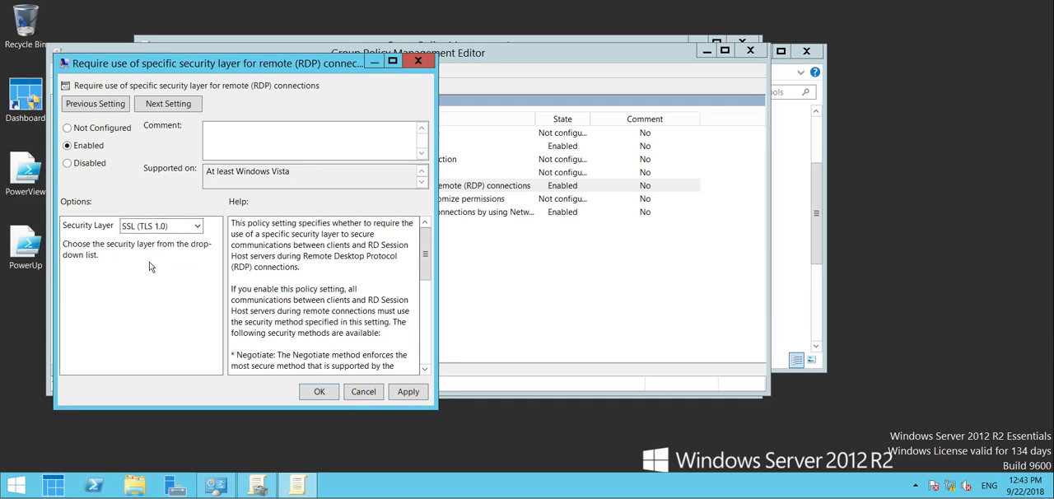
left_click(319, 392)
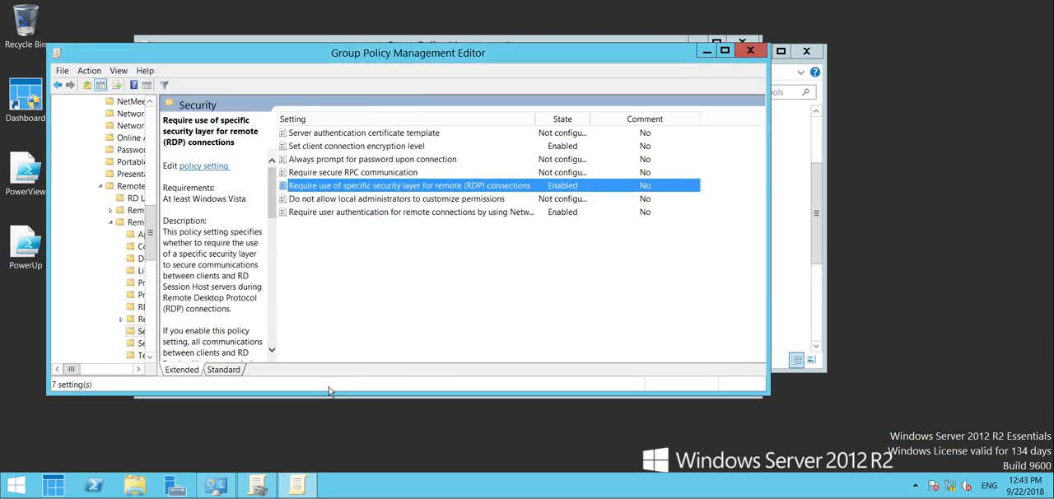
mouse_move(211, 66)
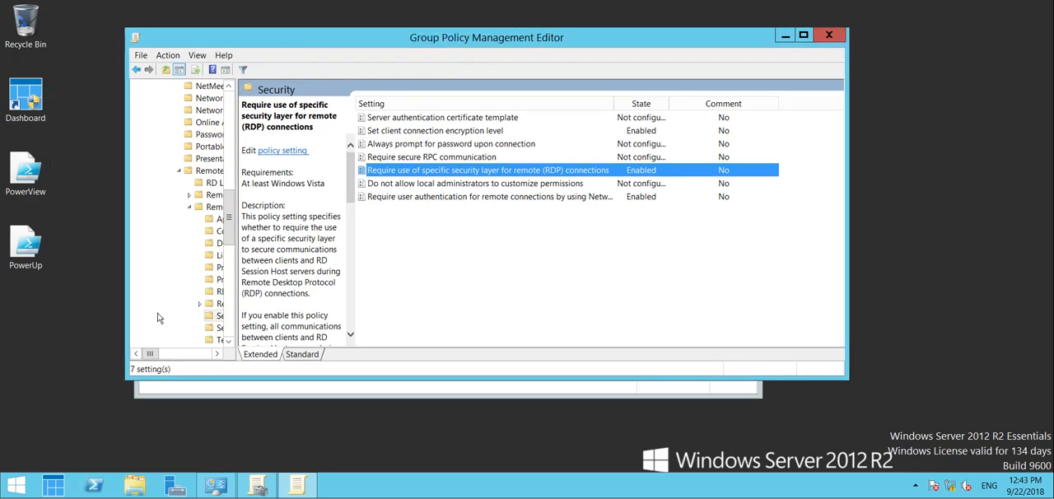
- Run gpupdate /force in PowerShell, correcting a mistyped first attempt, until policy updates
left_click(92, 484)
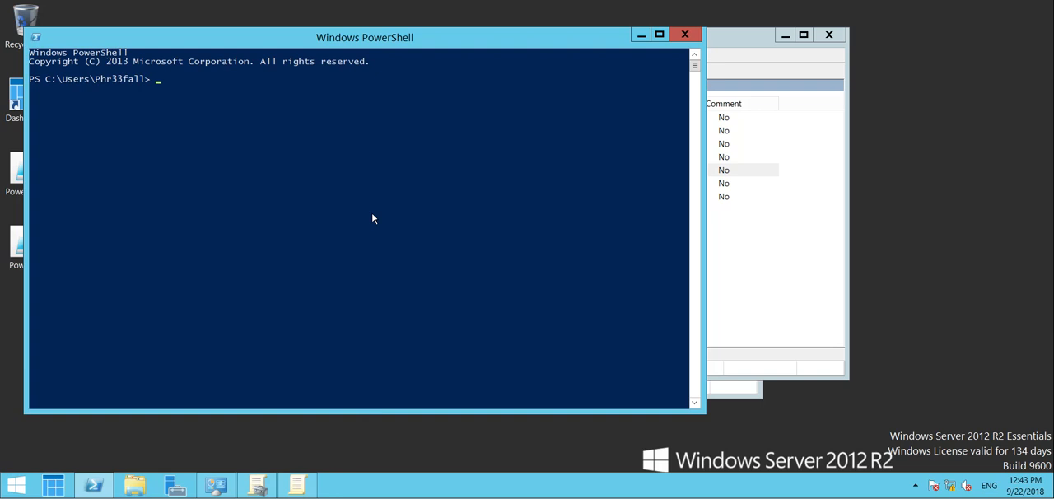
type("gpu")
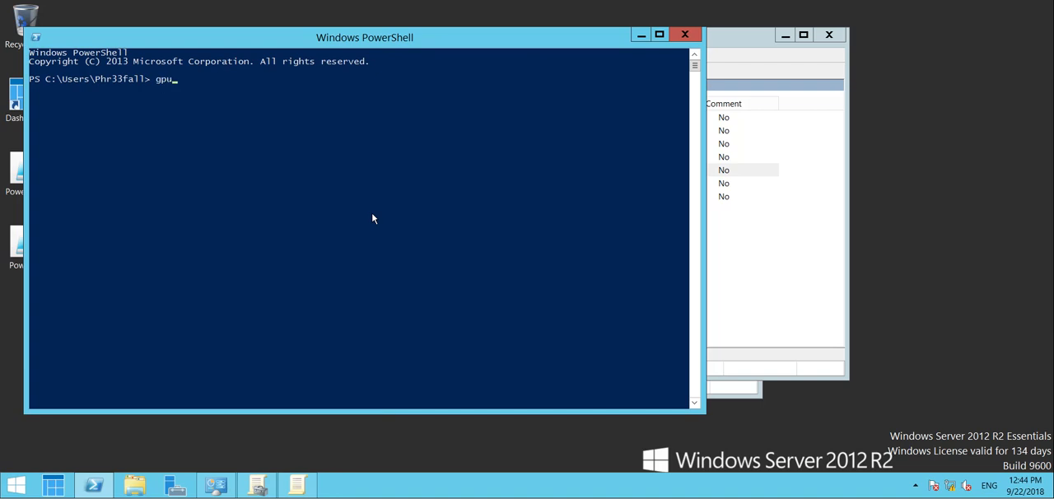
type("date")
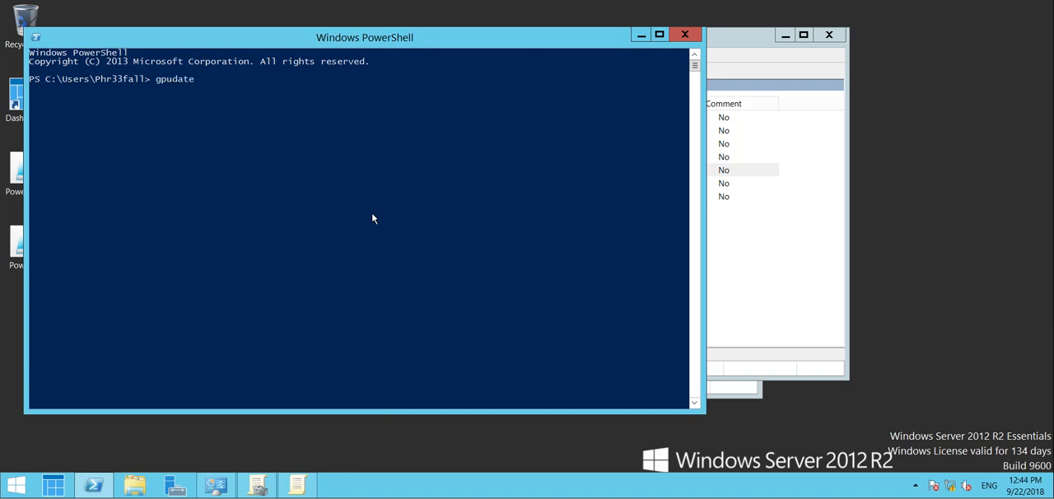
type("/force")
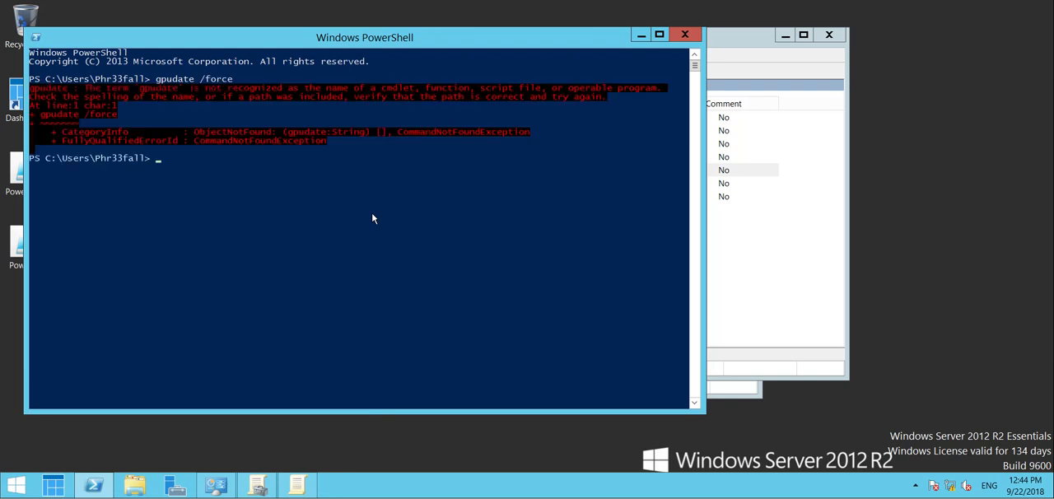
type("gp")
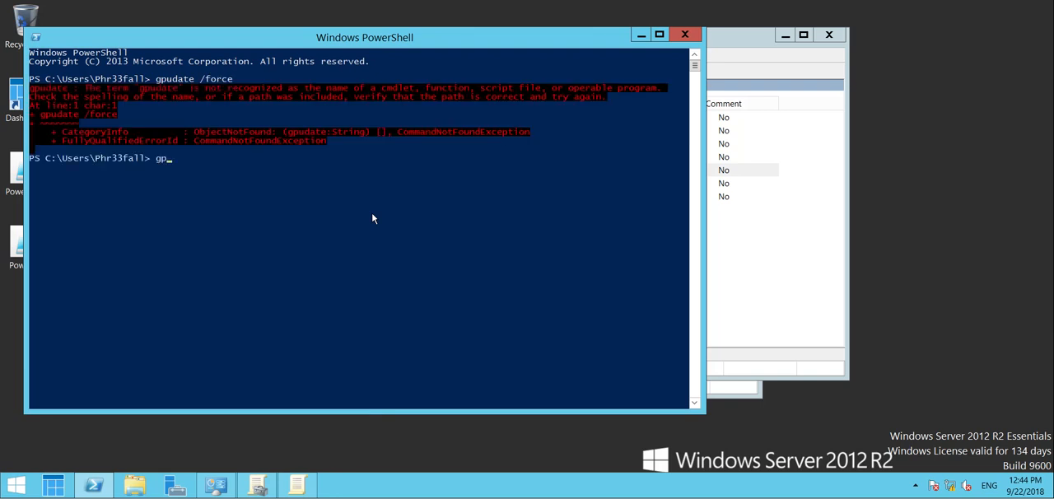
type("update /")
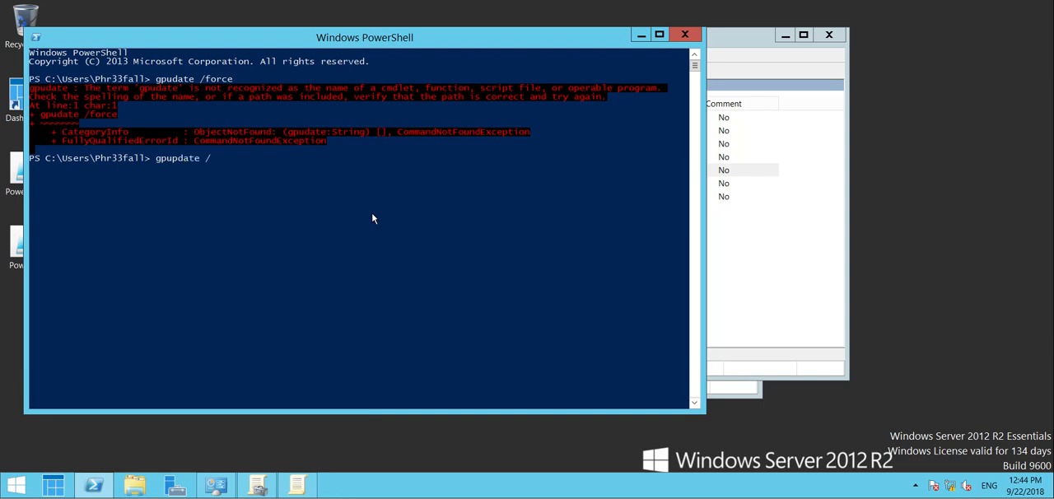
type("force")
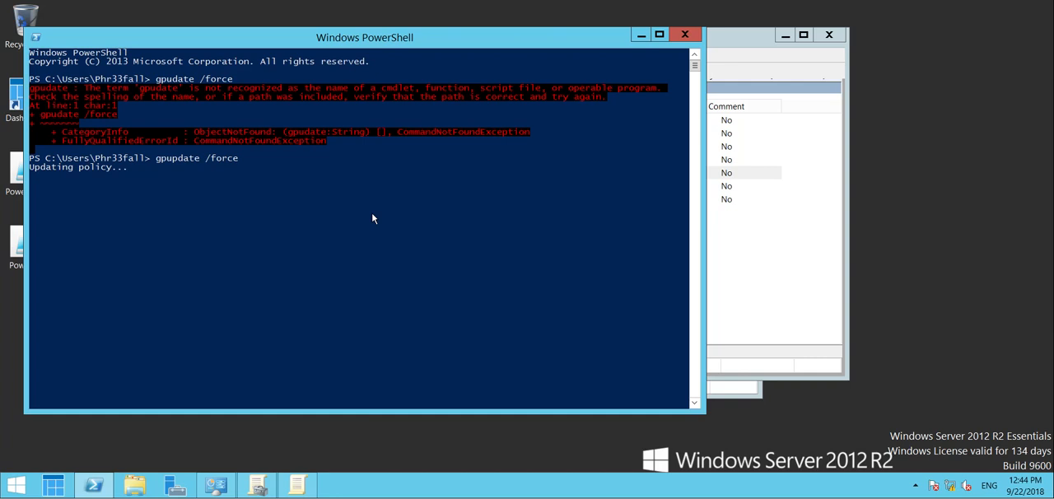
mouse_move(379, 168)
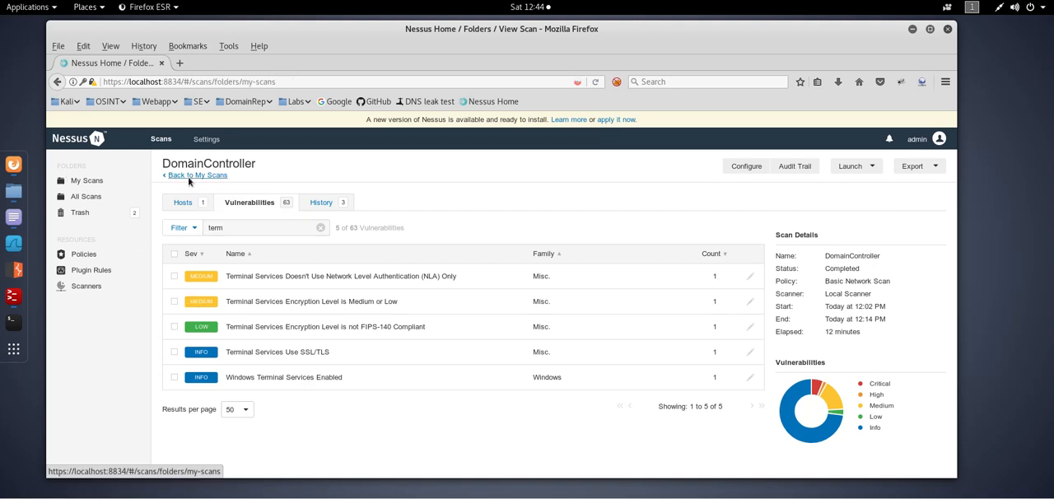
- Return to My Scans, reopen DomainController, check its History, and show the Vulnerabilities list
left_click(197, 174)
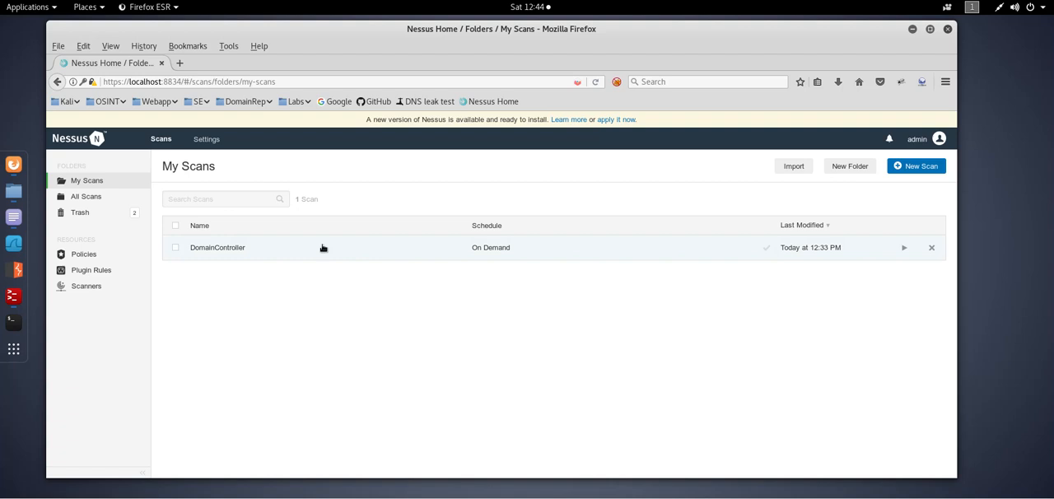
left_click(218, 247)
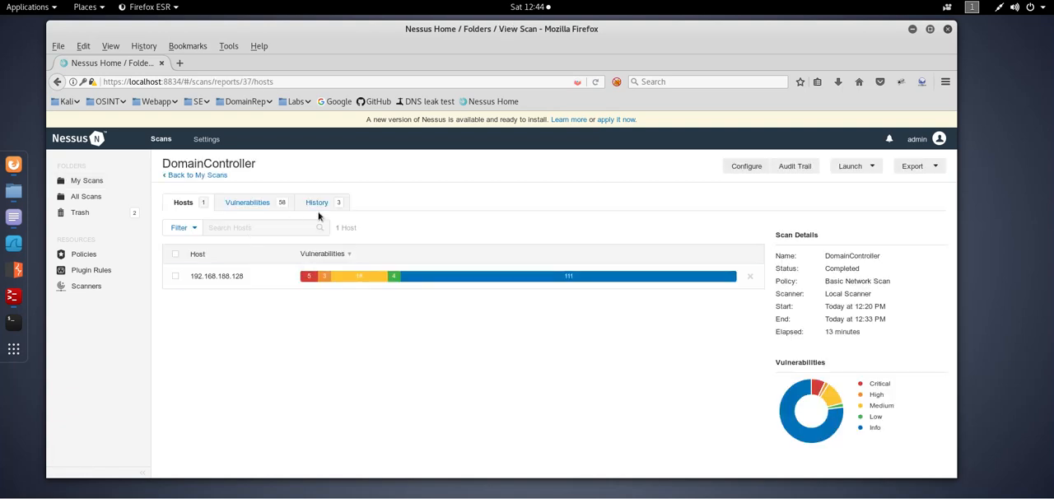
left_click(316, 201)
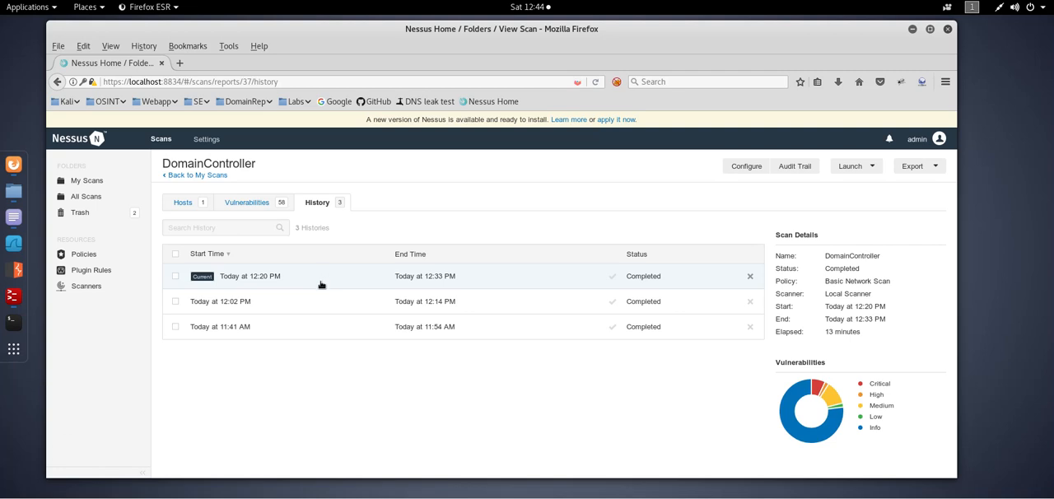
left_click(250, 201)
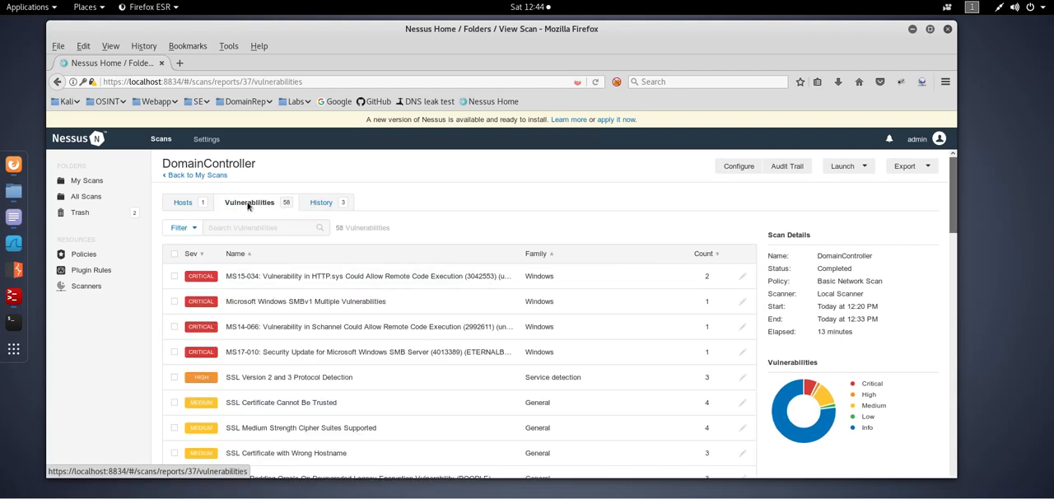
- Filter with 'termin' to show the two remaining informational Terminal Services findings
type("ter")
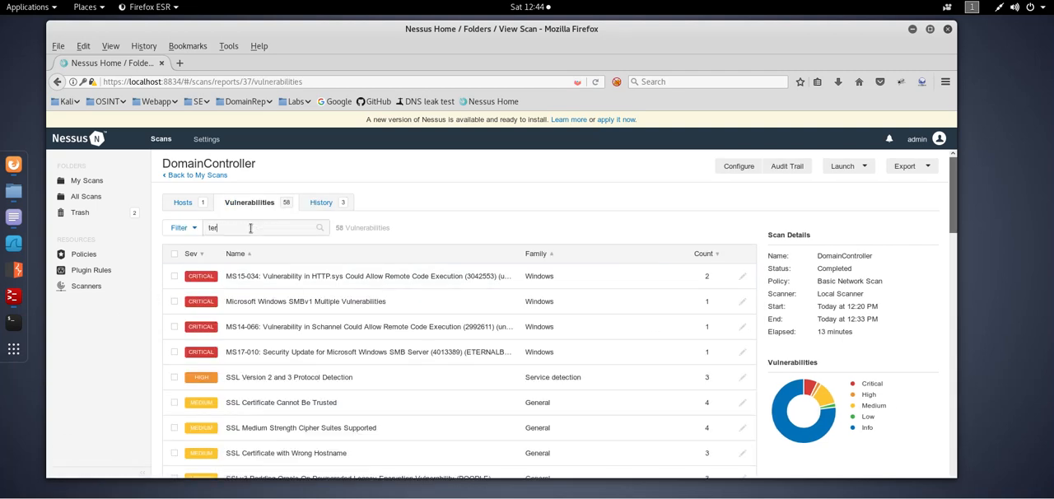
type("termin")
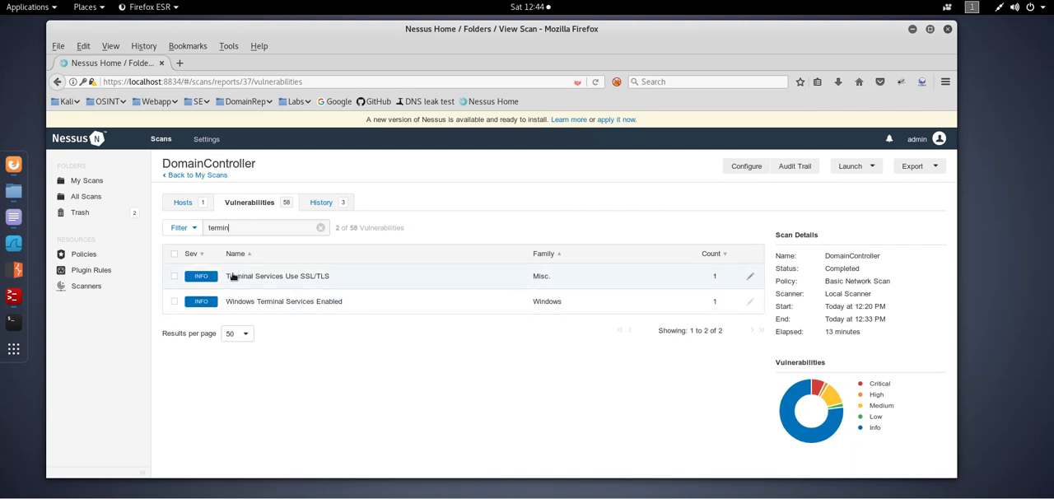
mouse_move(211, 263)
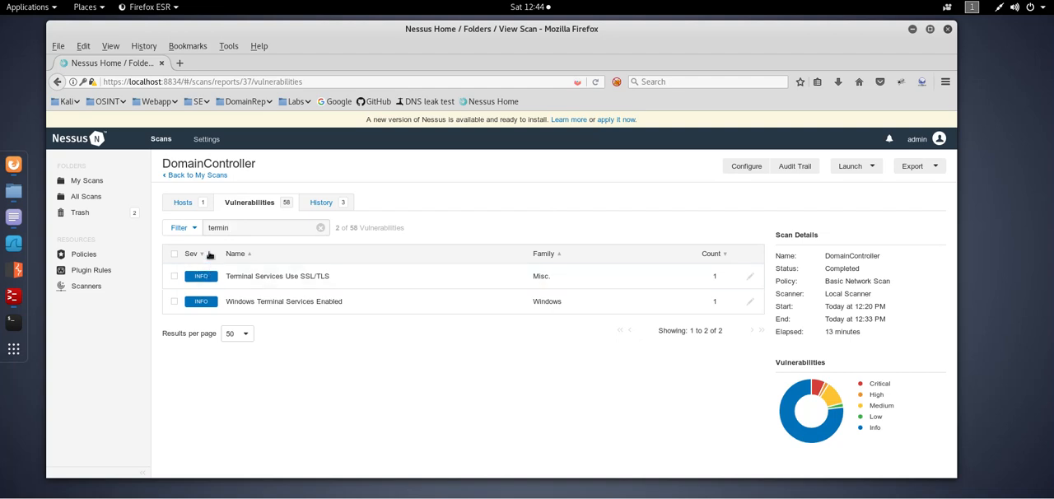
mouse_move(362, 260)
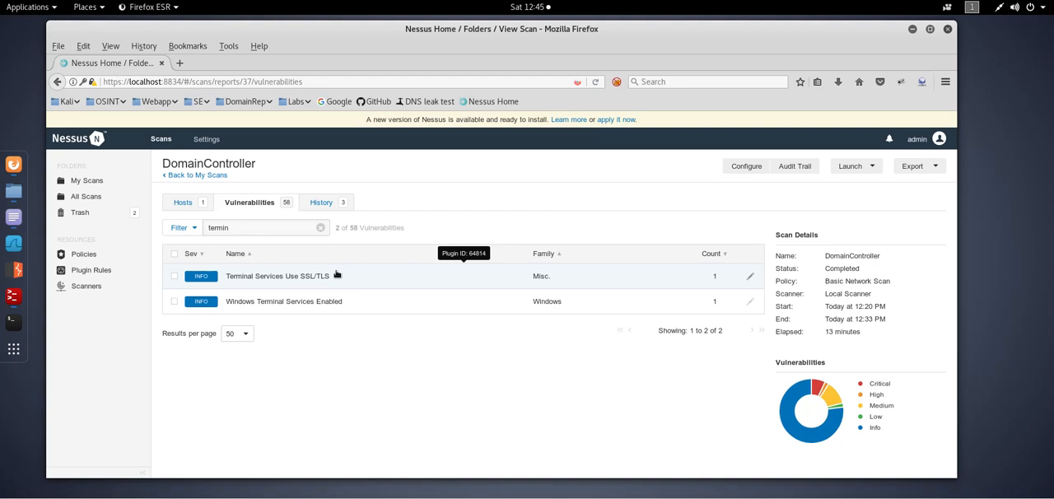
mouse_move(622, 184)
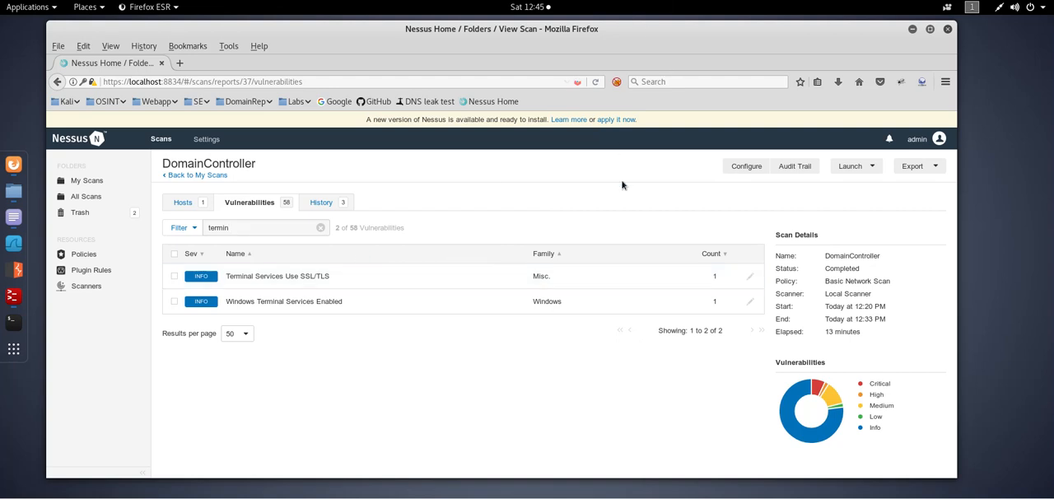
mouse_move(421, 141)
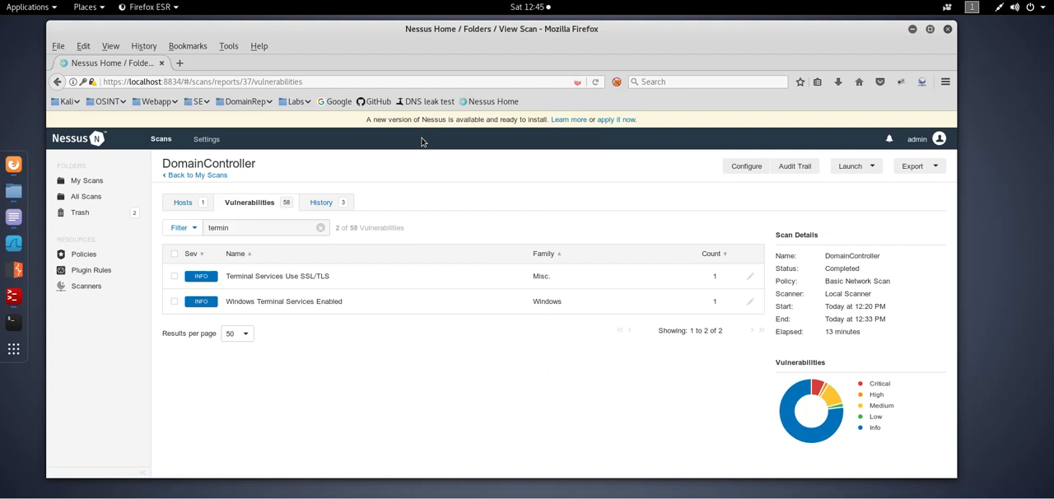